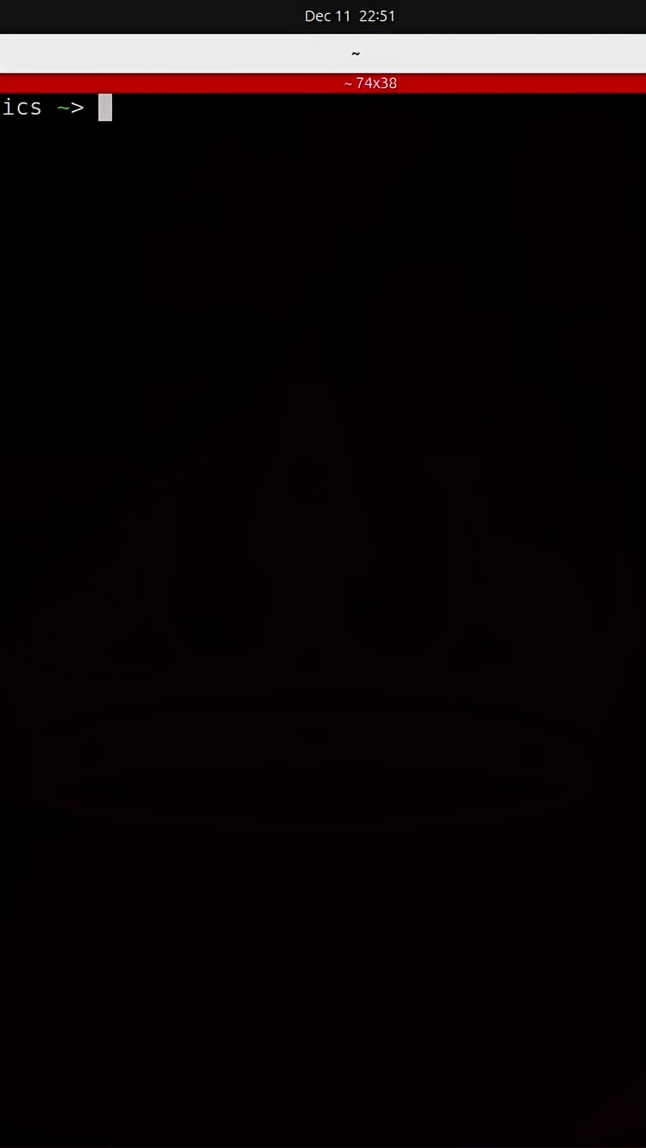
Begin a sudo flashrom command naming the ch341a_spi programmer and GD25Q64 chip
text(sudo flashrom -p ch341a_spi -c "GD25Q64)
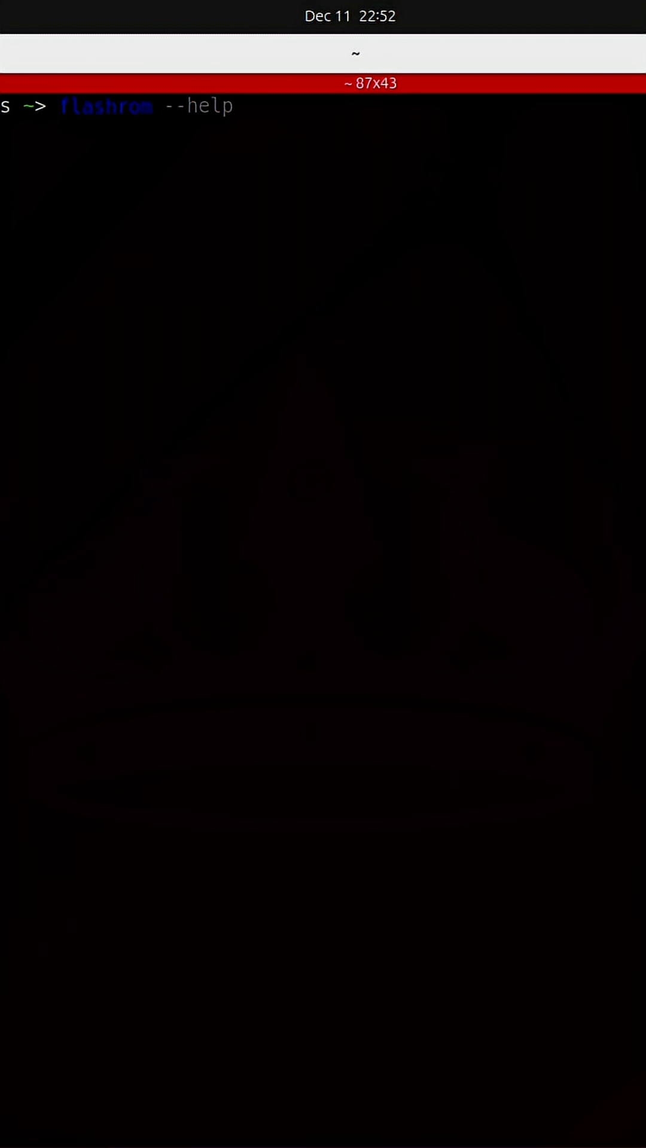
Probe with flashrom -p ch341a_spi and copy the detected chip name GD25Q64(B)
text(-p ch341a_spi)
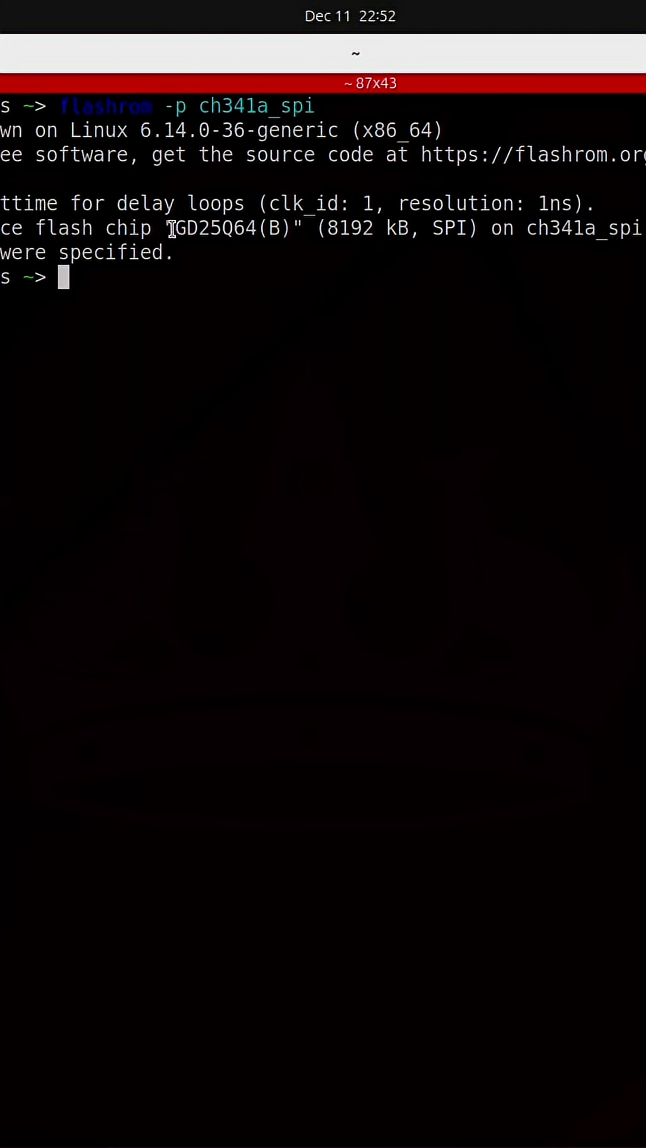
double_click(235, 227)
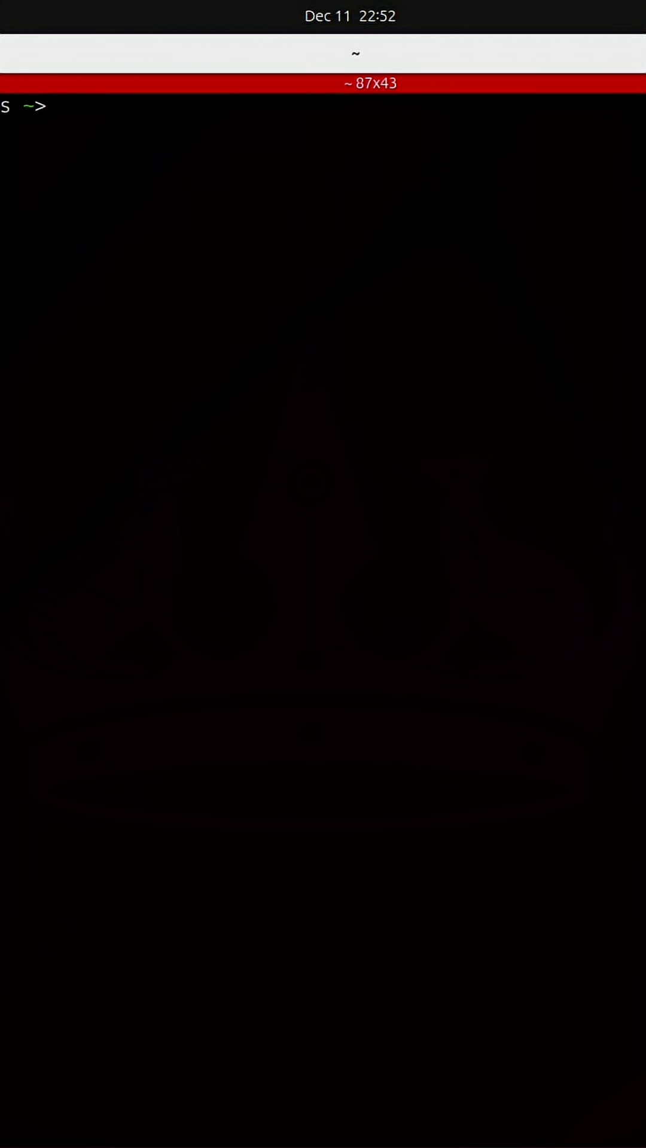
Compose flashrom -p ch341a_spi -c "GD25Q64(B)" with the -r read option
text(flasrom -p ch341a_spi -c)
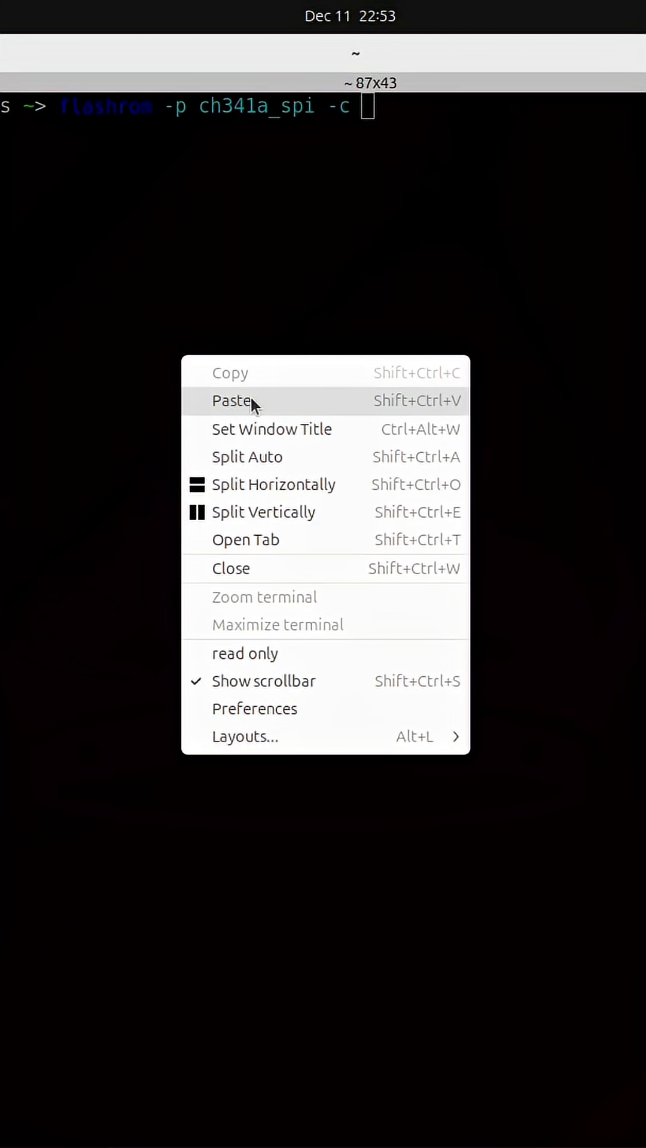
click(231, 400)
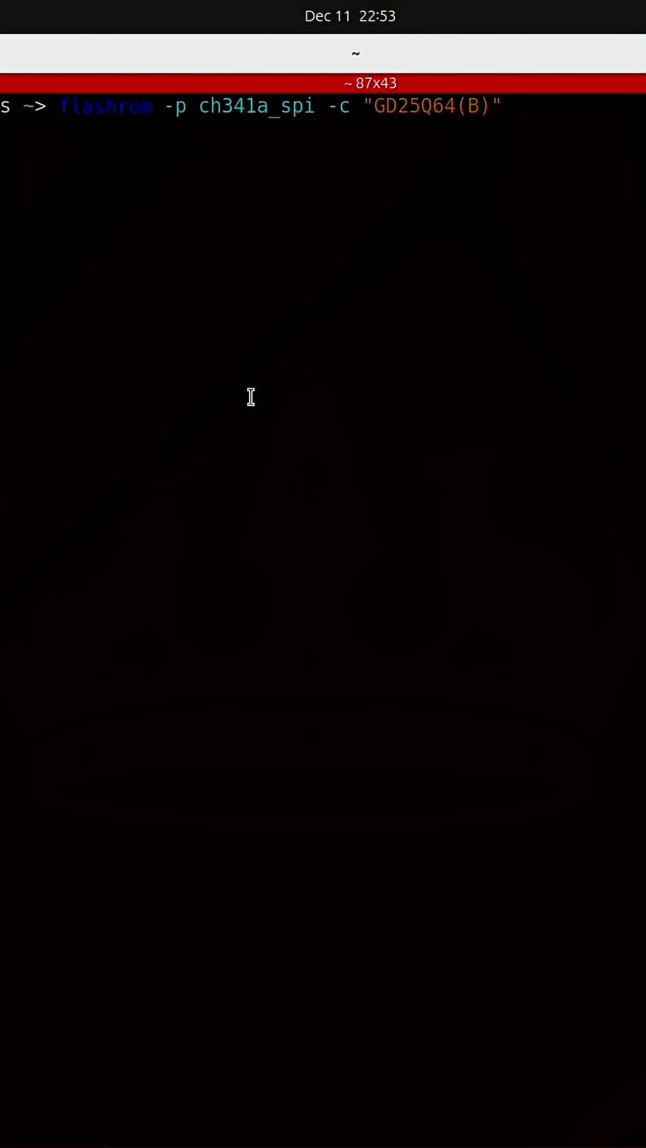
text(-r)
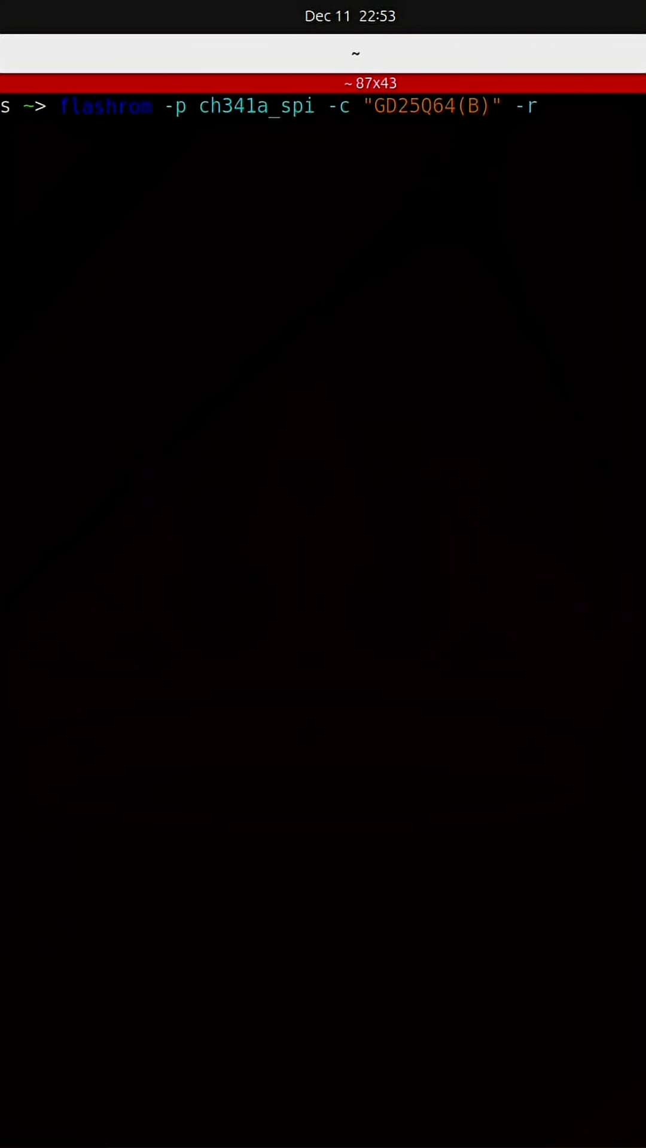
Name the output file firmware.bin and run the chip read
text(firmw)
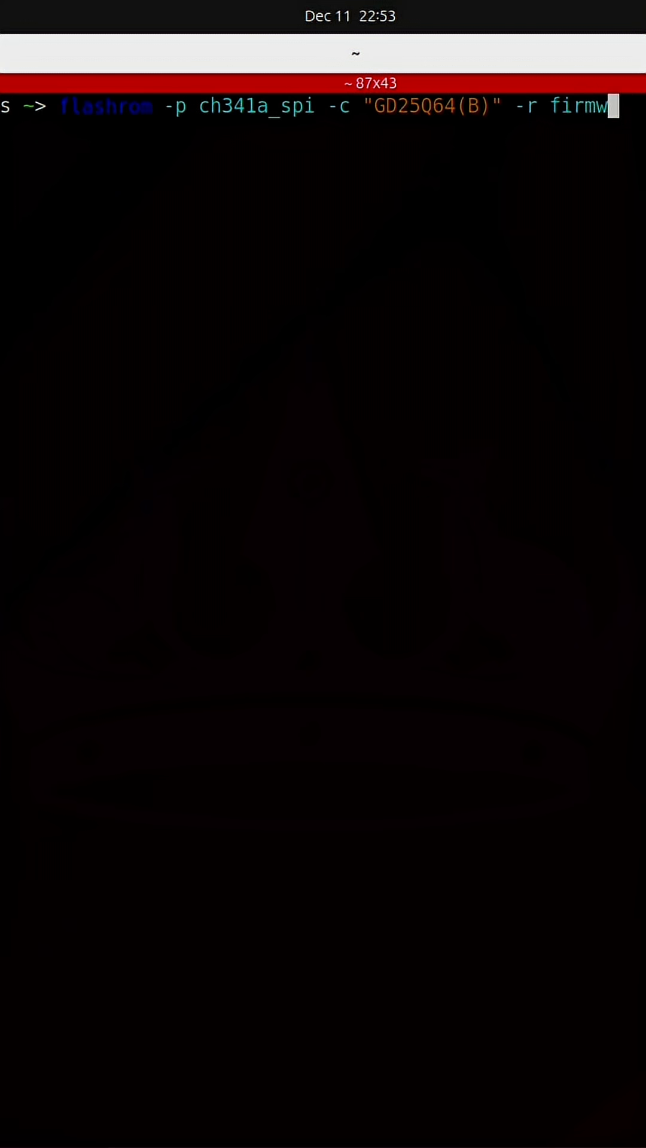
text(are)
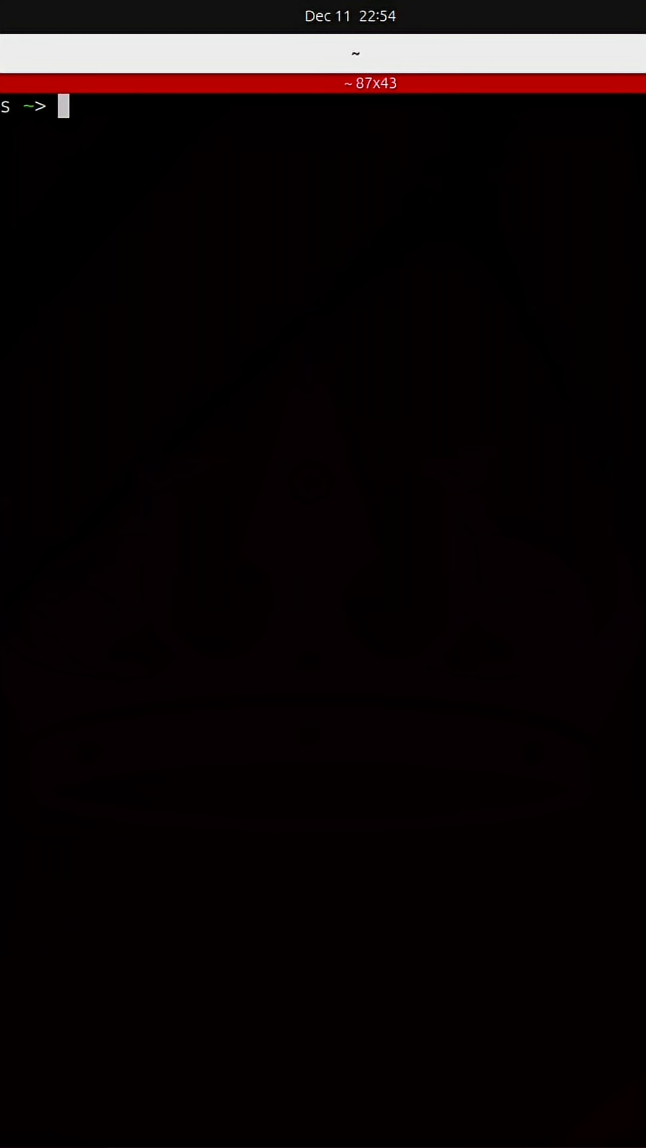
Run whatis strings to see its description, then clear the screen
text(whatis strings)
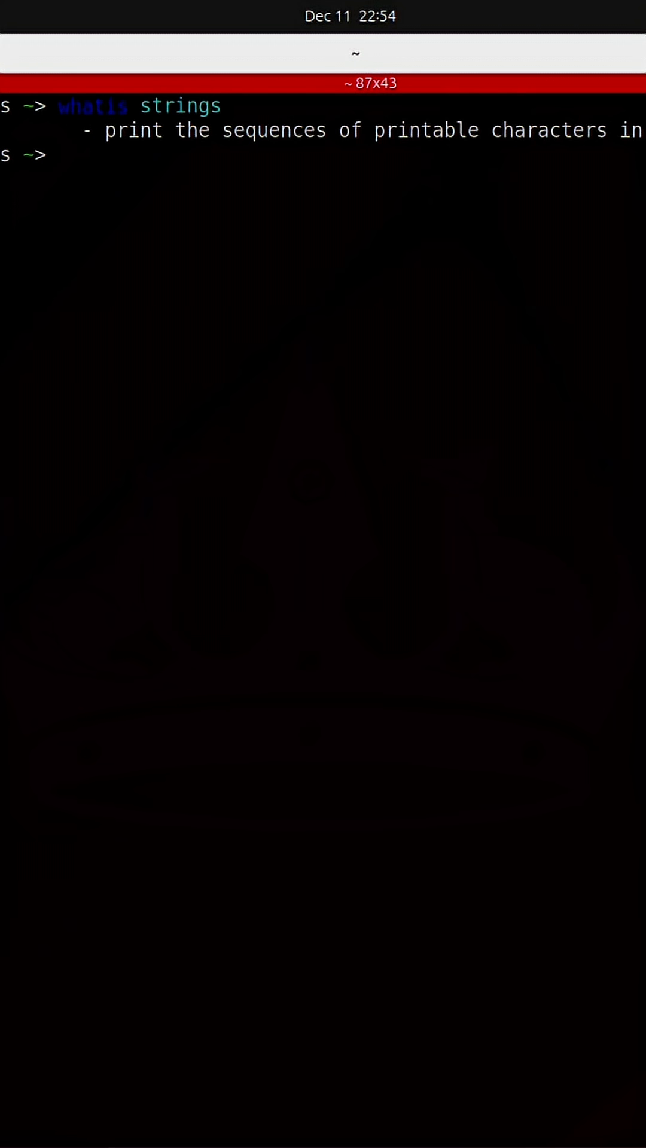
text(clear)
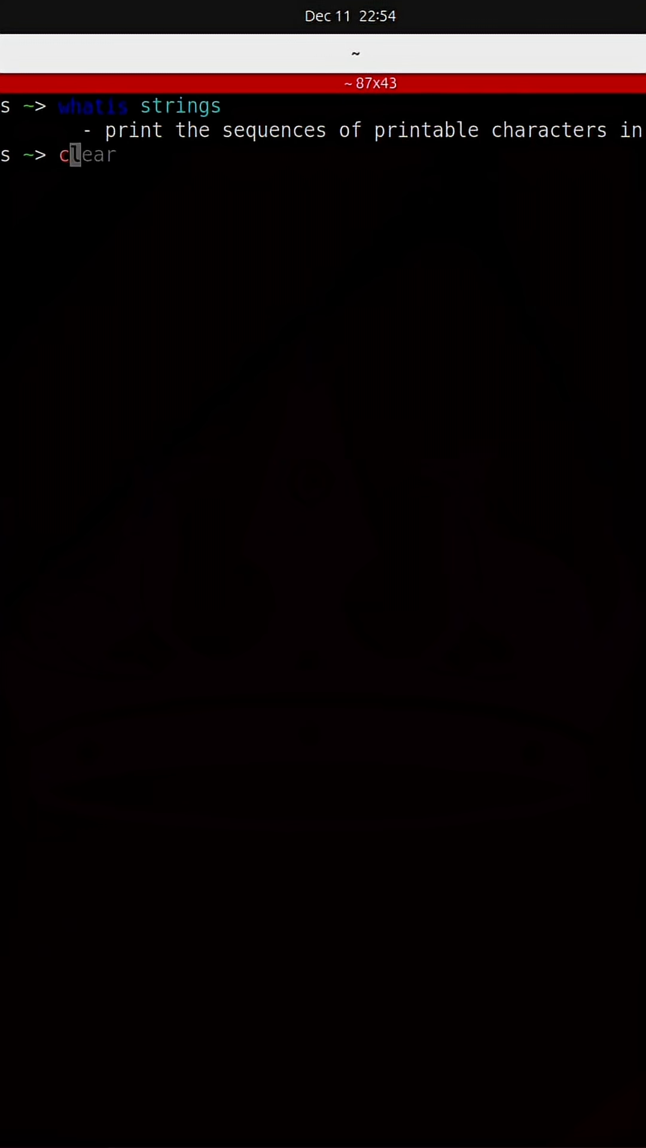